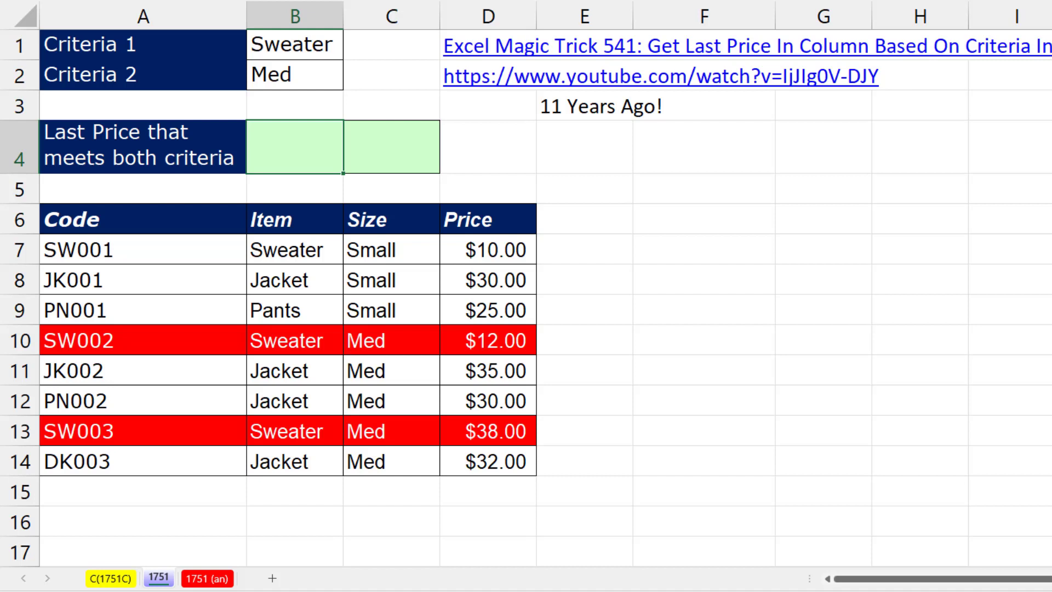
pyautogui.moveTo(740, 305)
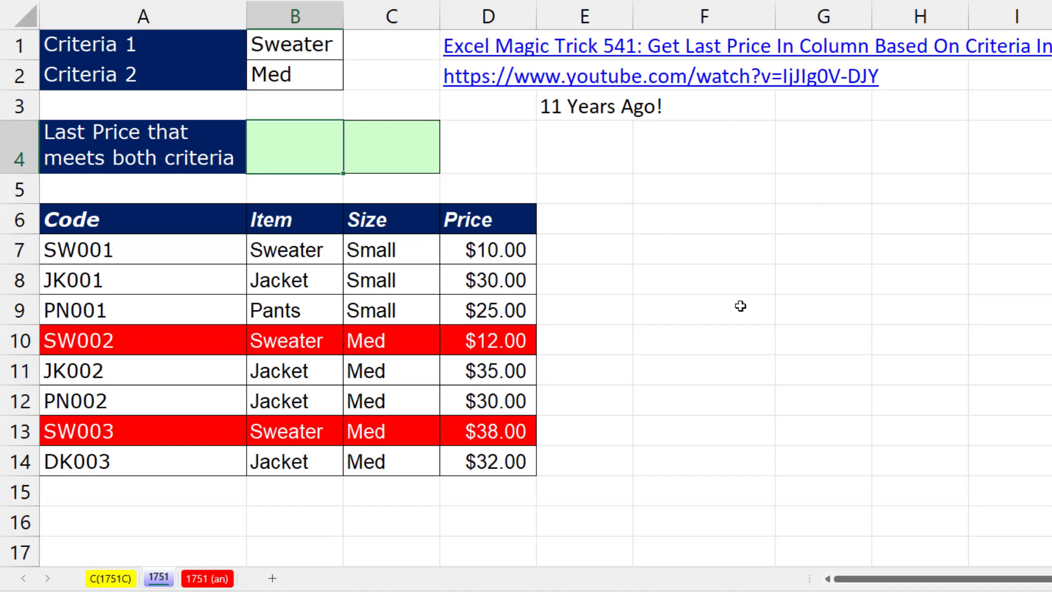
pyautogui.moveTo(286, 163)
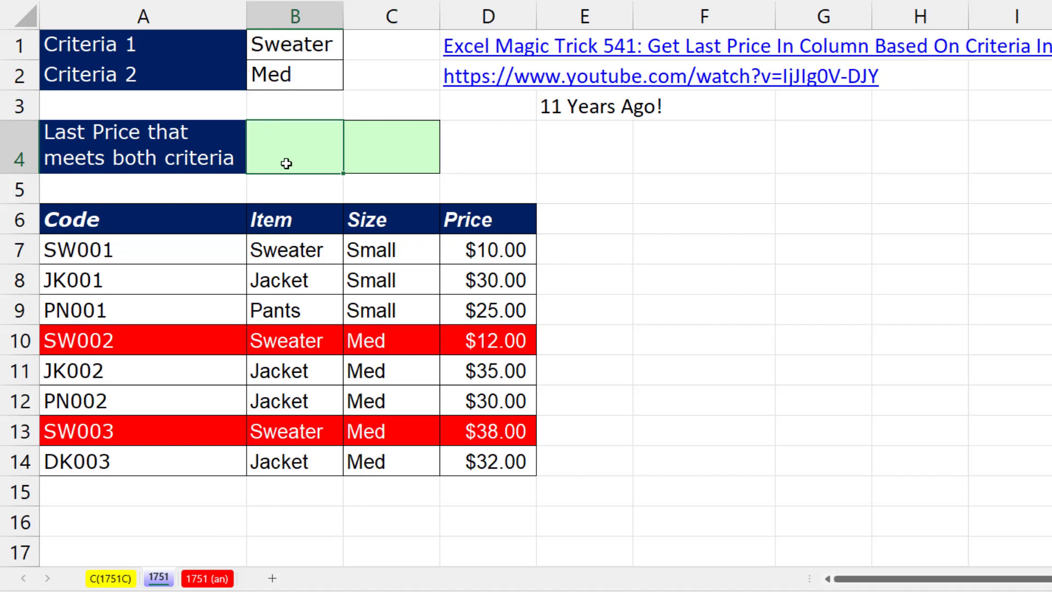
pyautogui.moveTo(454, 320)
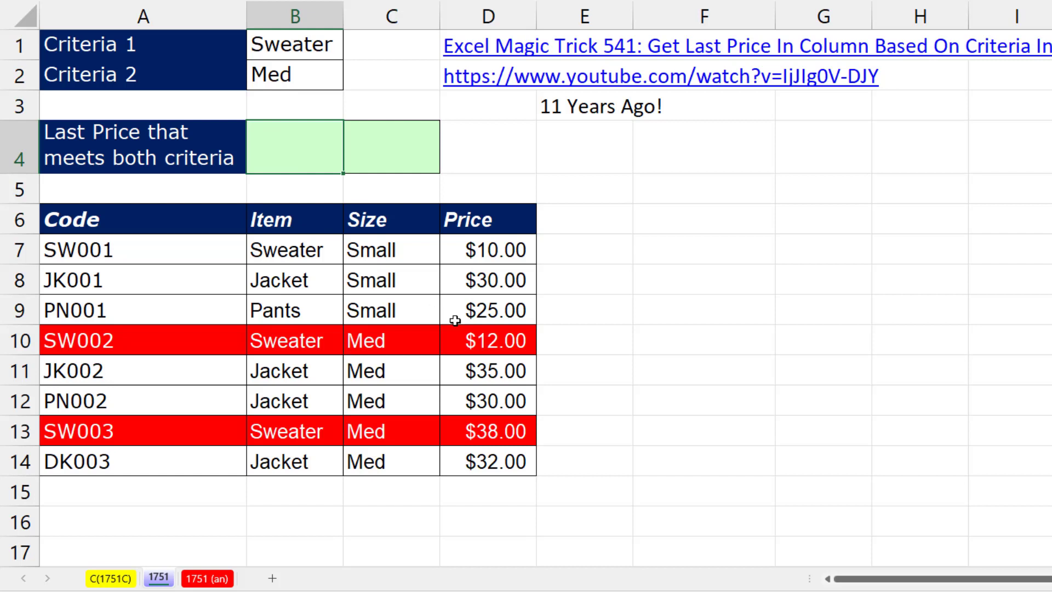
pyautogui.moveTo(558, 364)
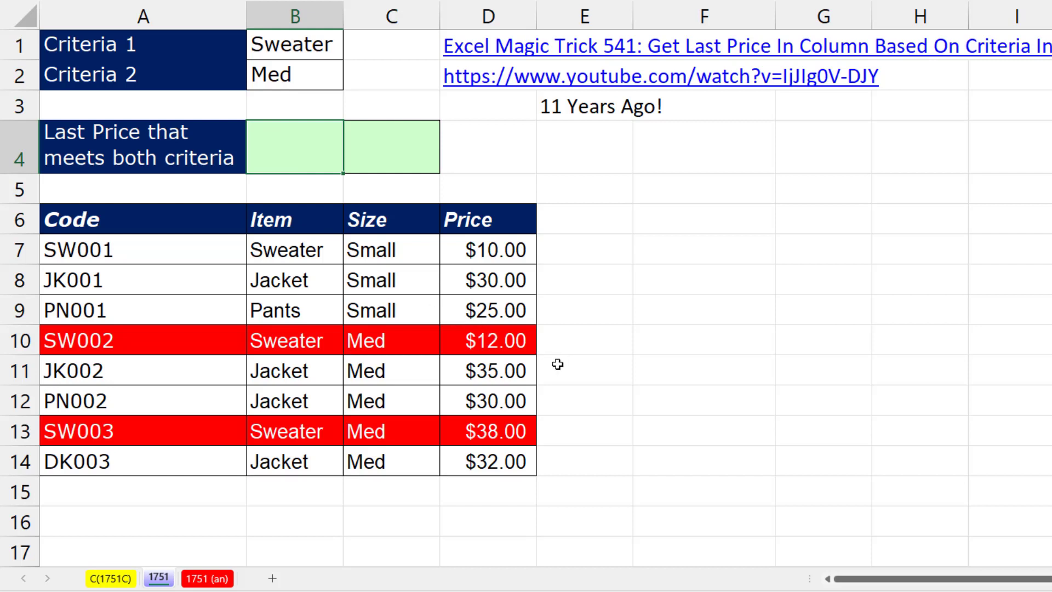
pyautogui.moveTo(569, 462)
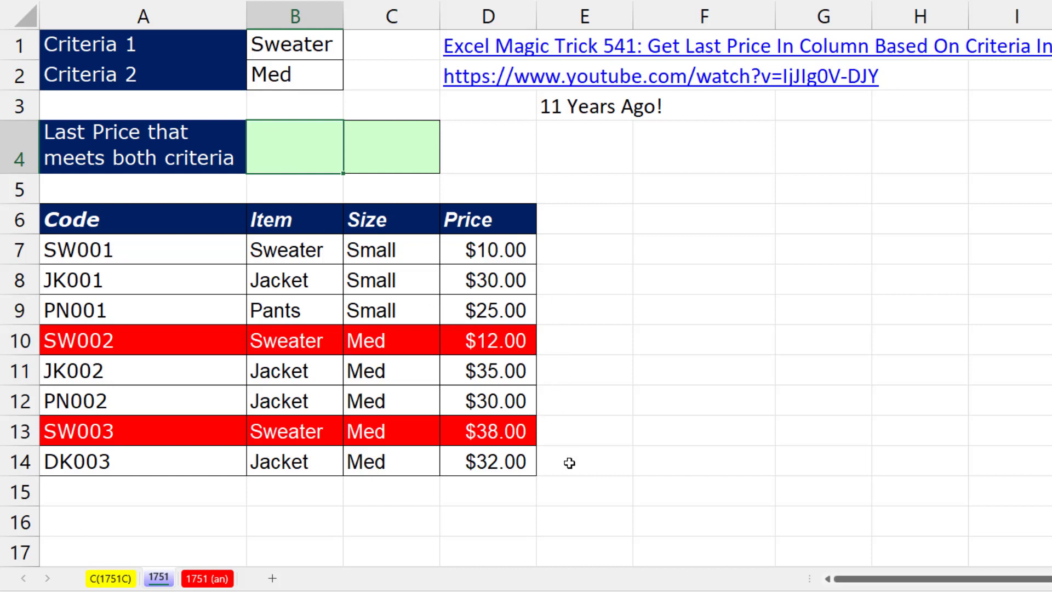
pyautogui.moveTo(687, 328)
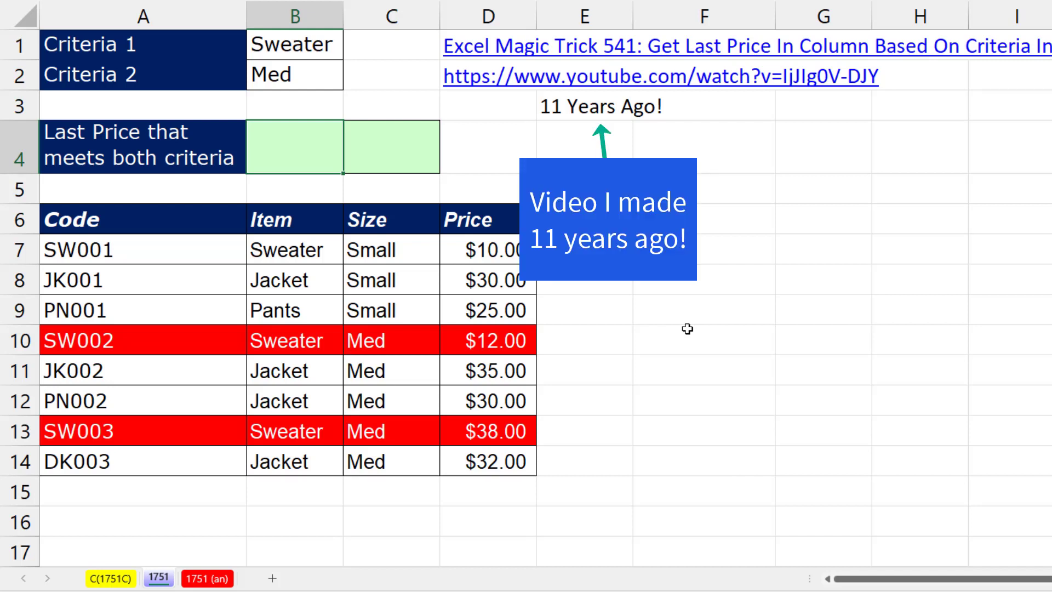
# Step: Enter =(B7:B14=B1)*(C7:C14=B2) in B4 and evaluate it with F9 into {0;0;0;1;0;0;1;0}
pyautogui.write('=(B7:B14=')
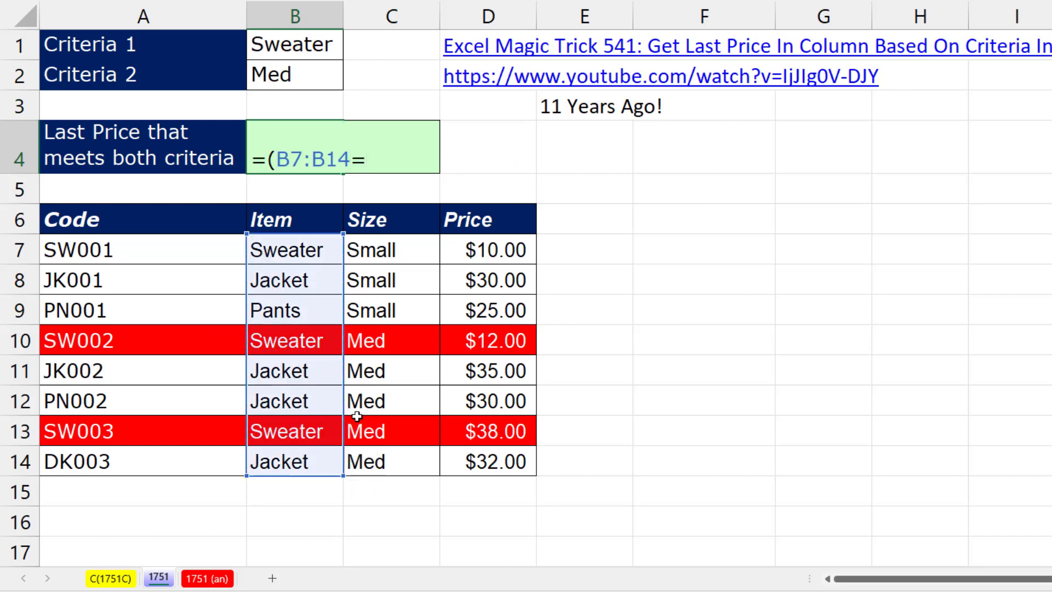
pyautogui.click(293, 44)
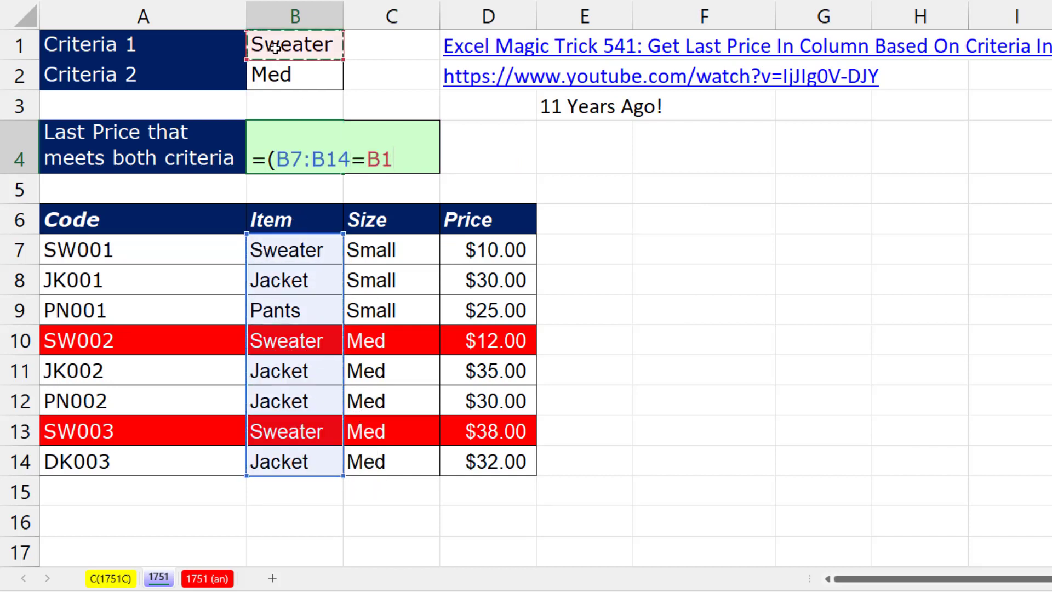
pyautogui.write(')')
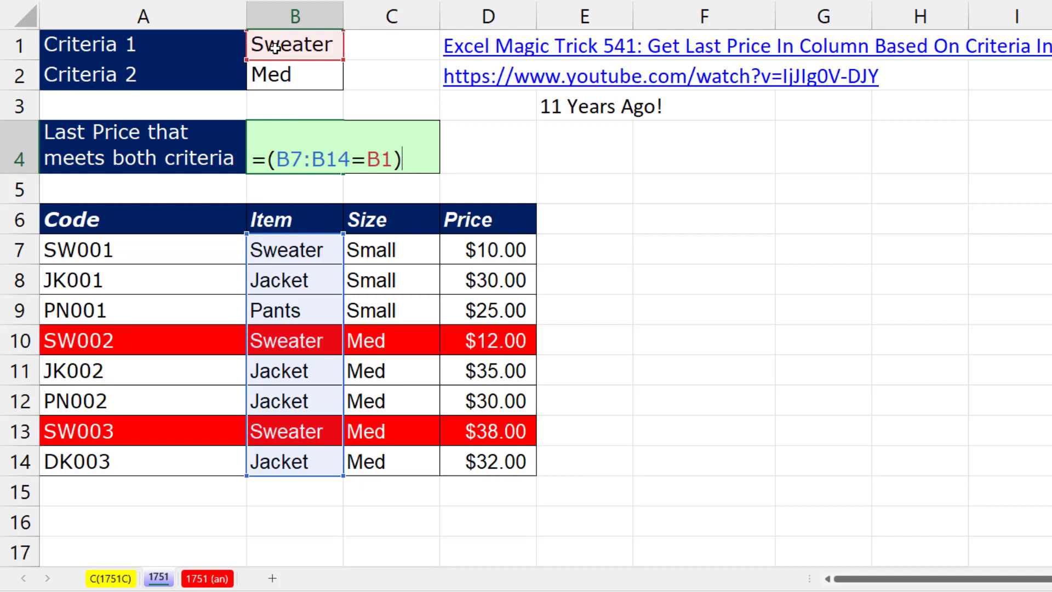
pyautogui.write('*')
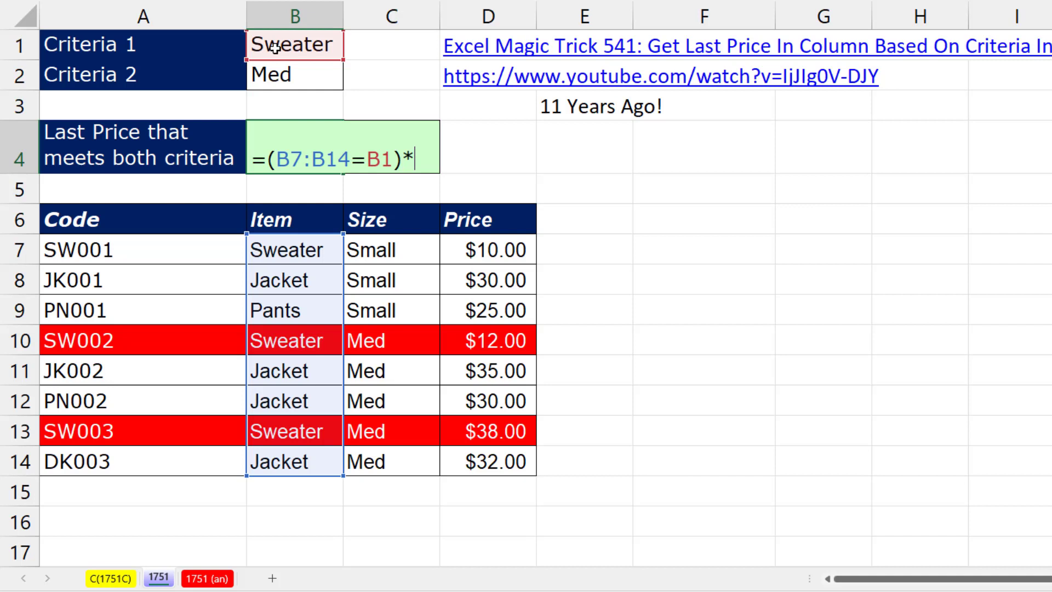
pyautogui.write('(C7:C14=B2')
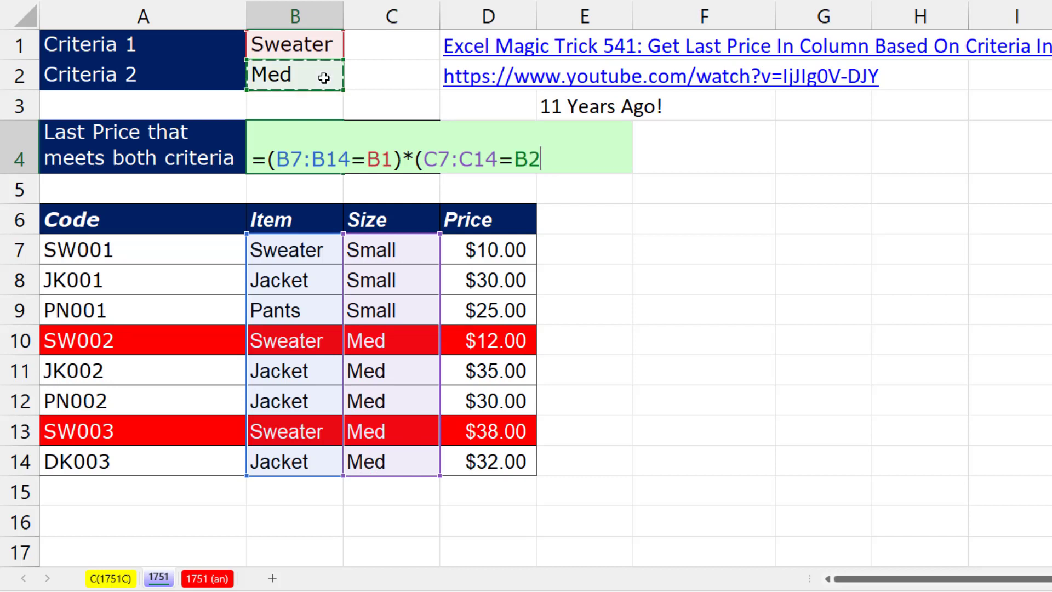
pyautogui.write(')')
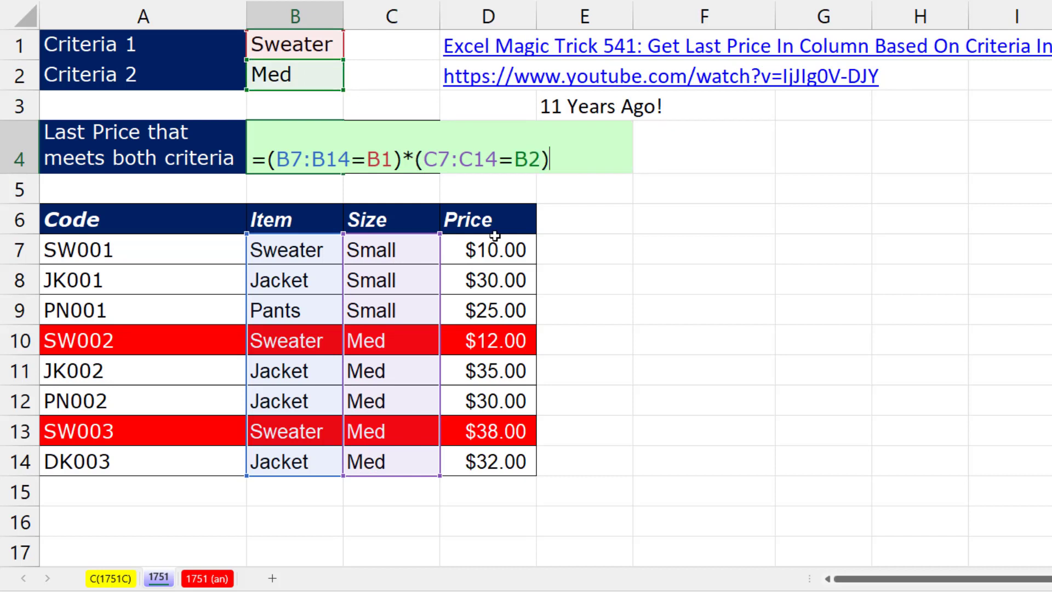
pyautogui.press('f9')
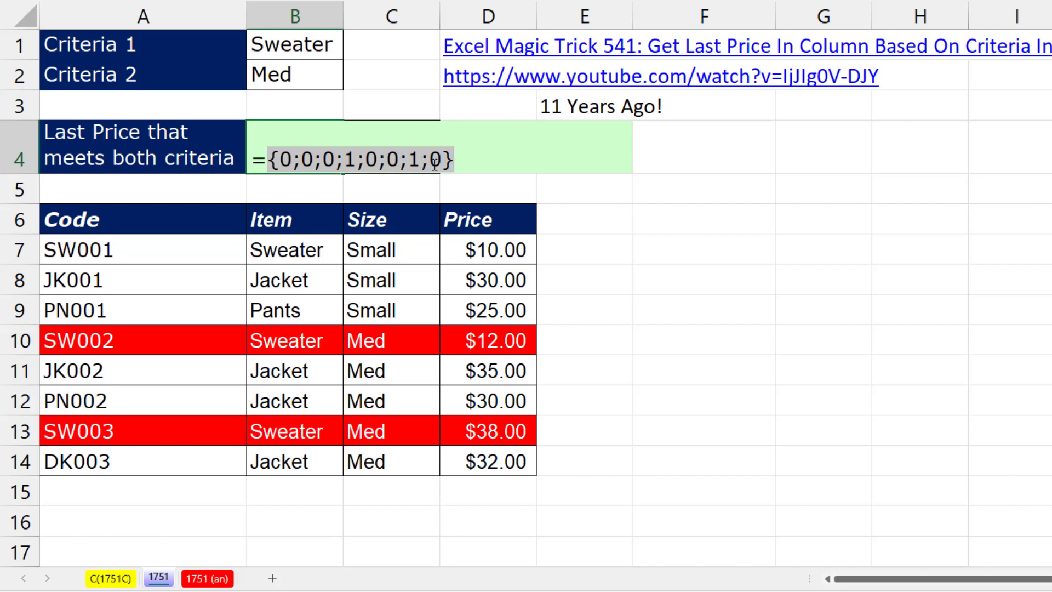
pyautogui.moveTo(342, 180)
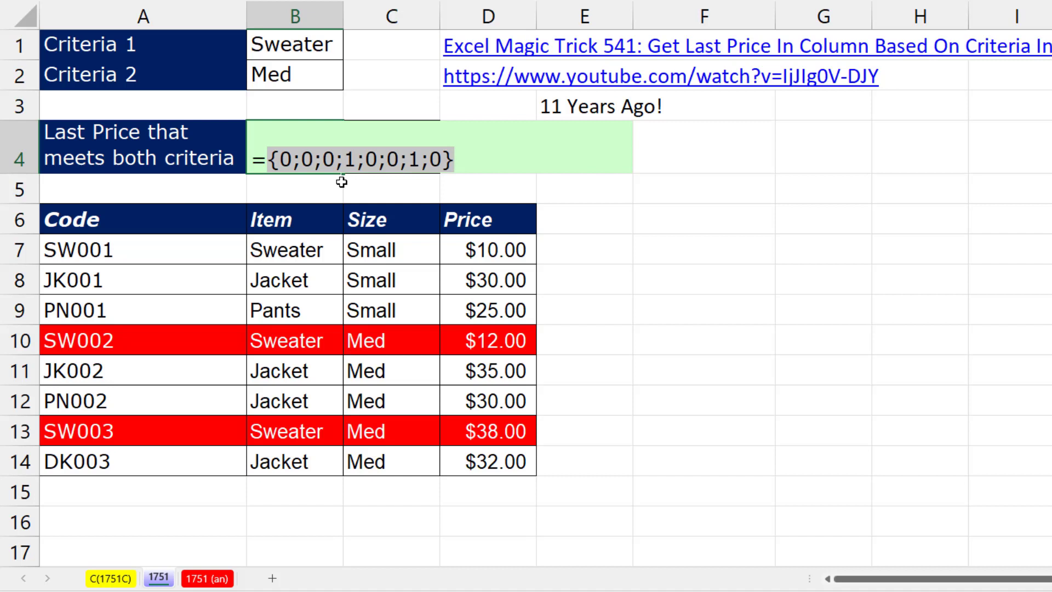
pyautogui.moveTo(417, 181)
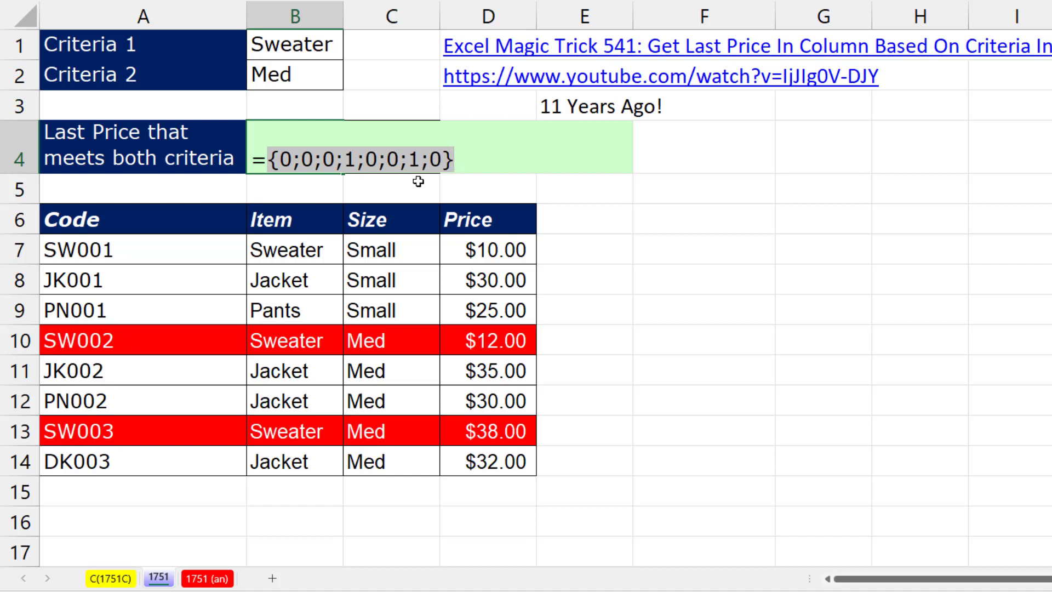
# Step: Undo the F9 preview to restore the two-criteria test formula text in B4
pyautogui.press('ctrl+z')
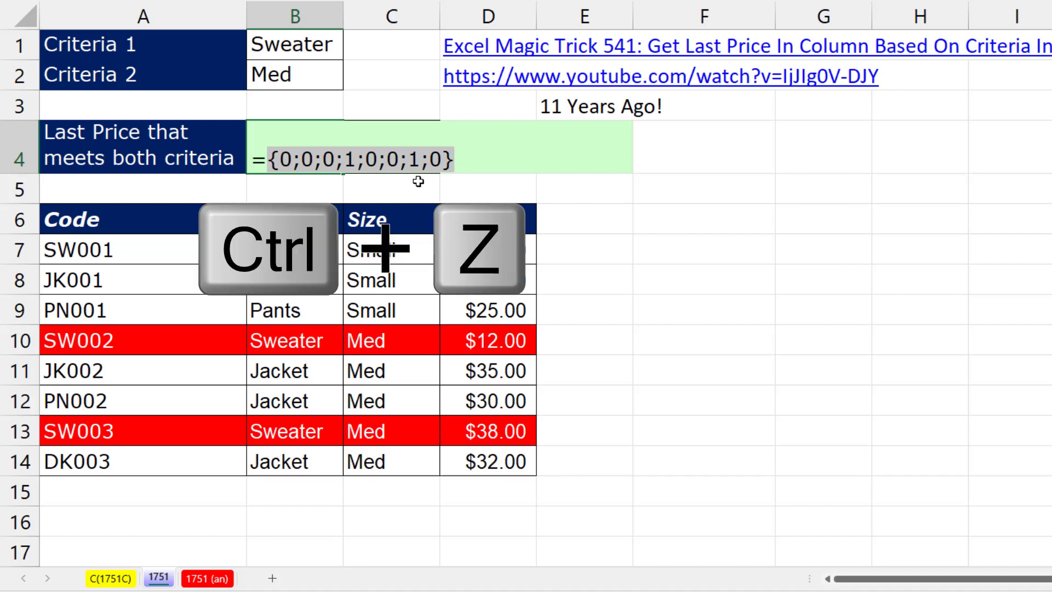
# Step: Wrap the test as =1/((B7:B14=B1)*(C7:C14=B2)) and evaluate it with F9
pyautogui.press('ctrl+z')
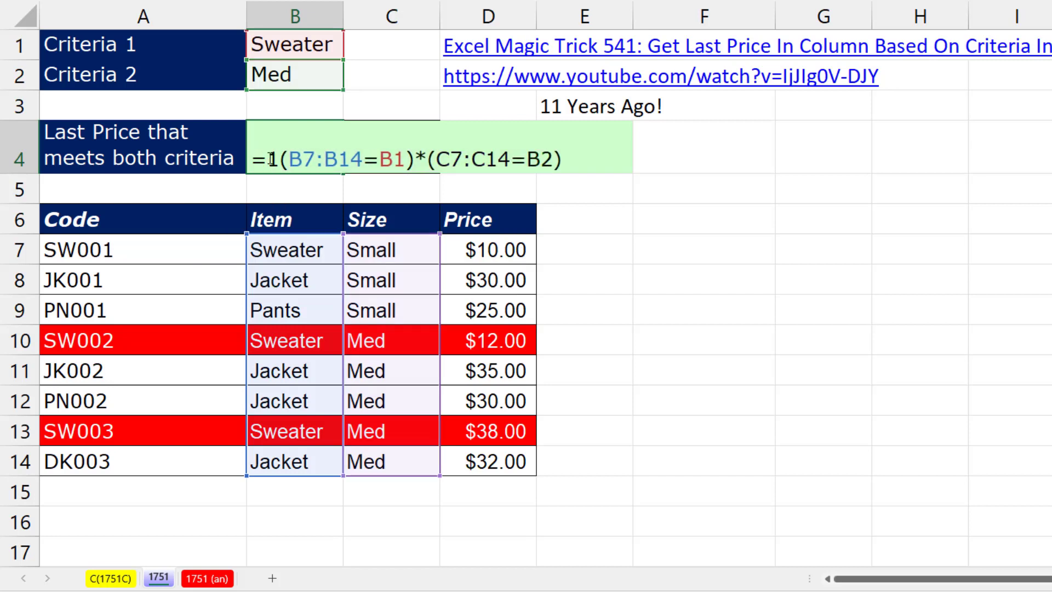
pyautogui.write('/(')
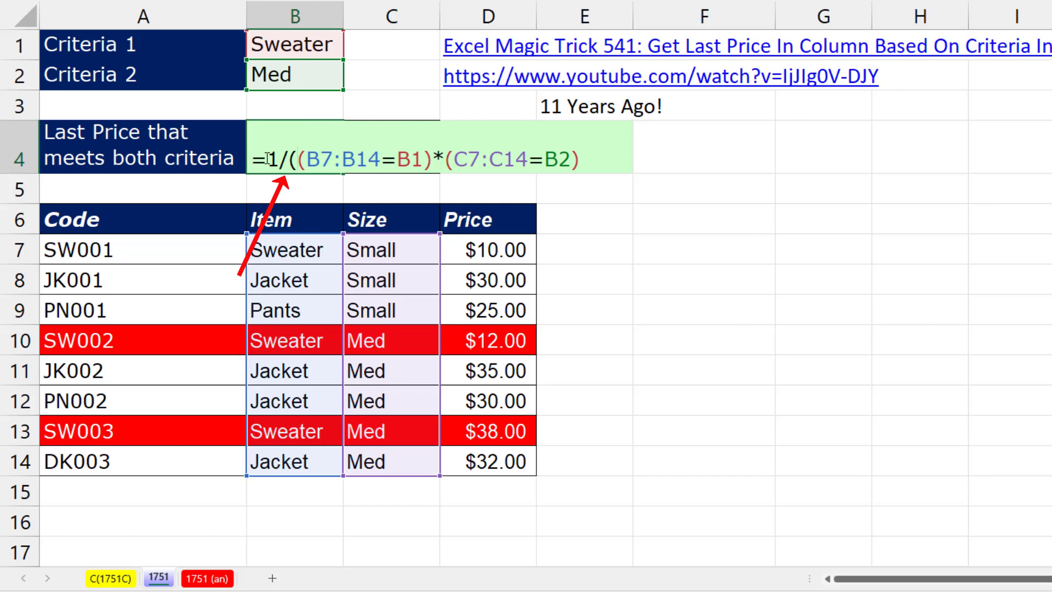
pyautogui.moveTo(601, 163)
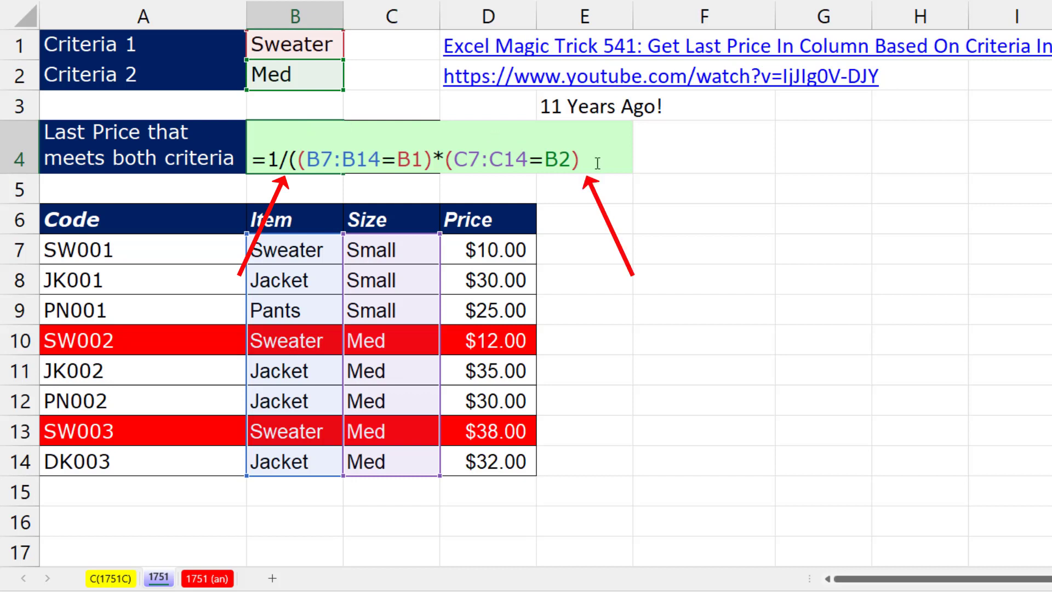
pyautogui.press('f9')
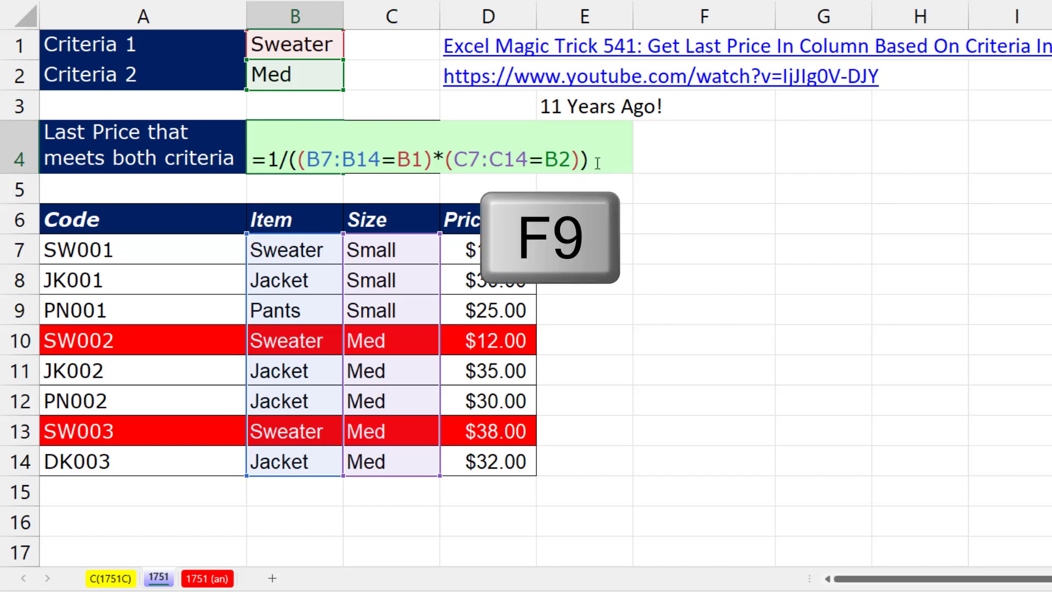
pyautogui.press('f9')
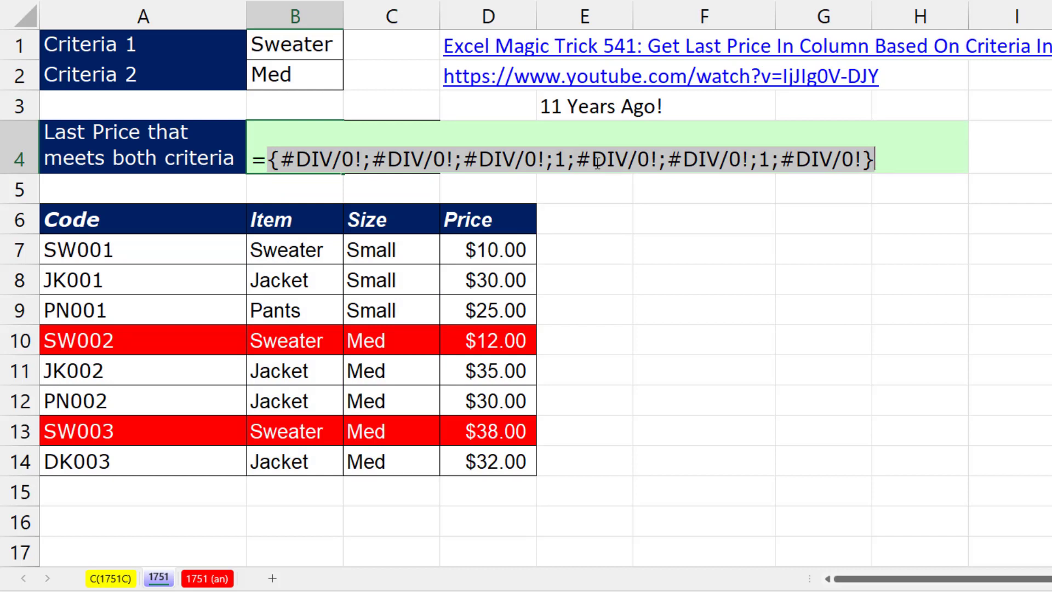
pyautogui.press('ctrl+z')
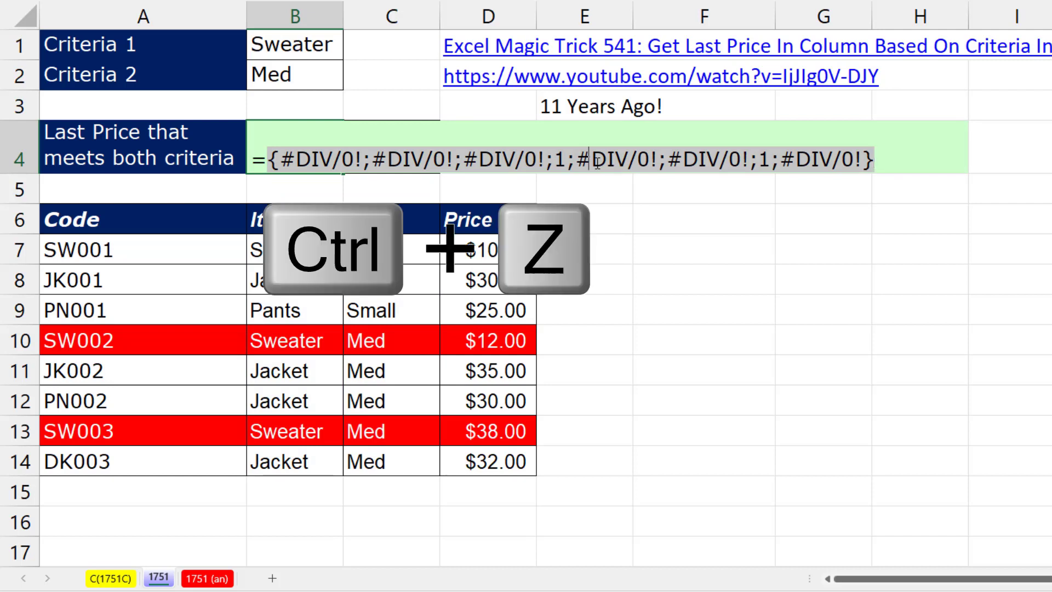
pyautogui.press('ctrl+z')
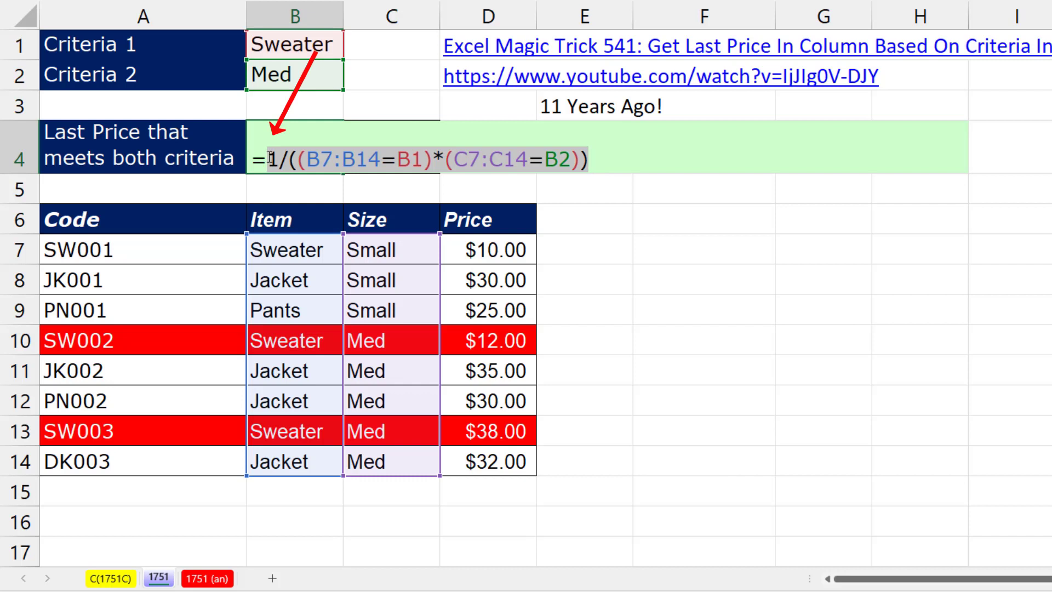
# Step: Finish =LOOKUP(2,1/((B7:B14=B1)*(C7:C14=B2)),D7:D14) in B4, returning $38.00 for Sweater Med
pyautogui.write('l')
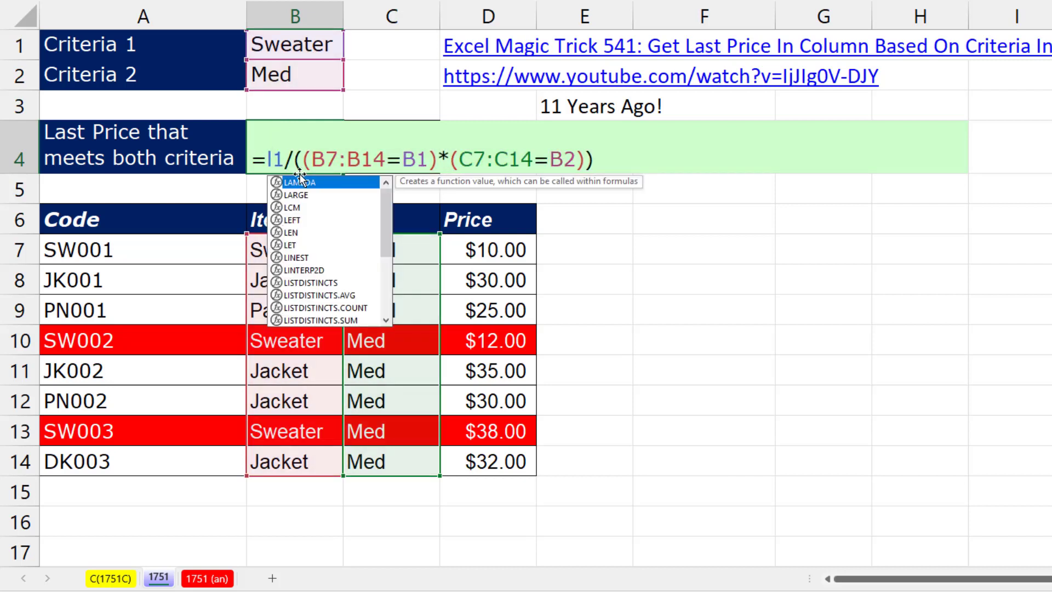
pyautogui.write('oo')
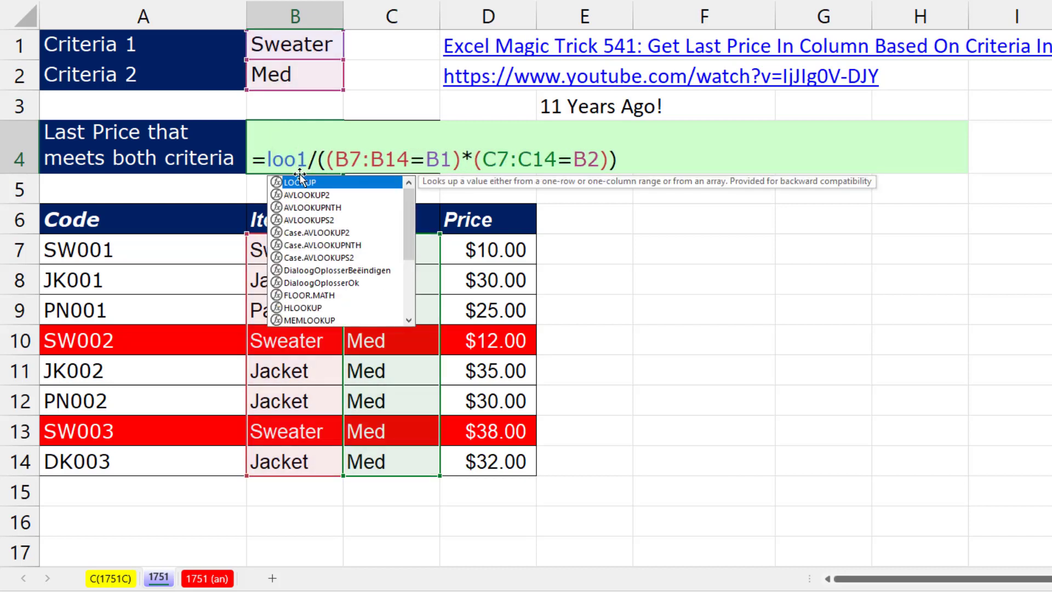
pyautogui.write('k')
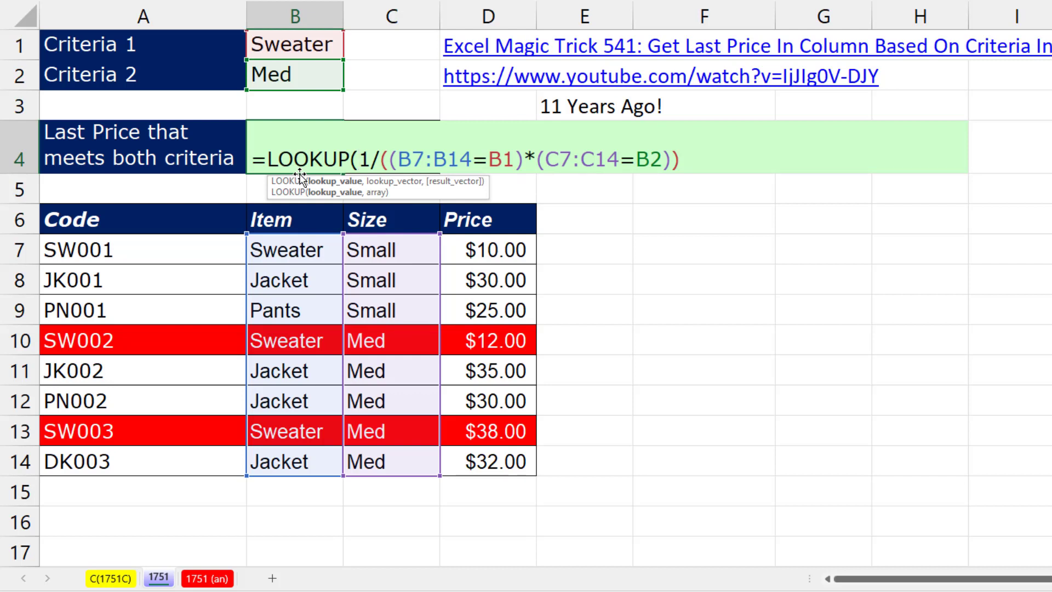
pyautogui.moveTo(334, 191)
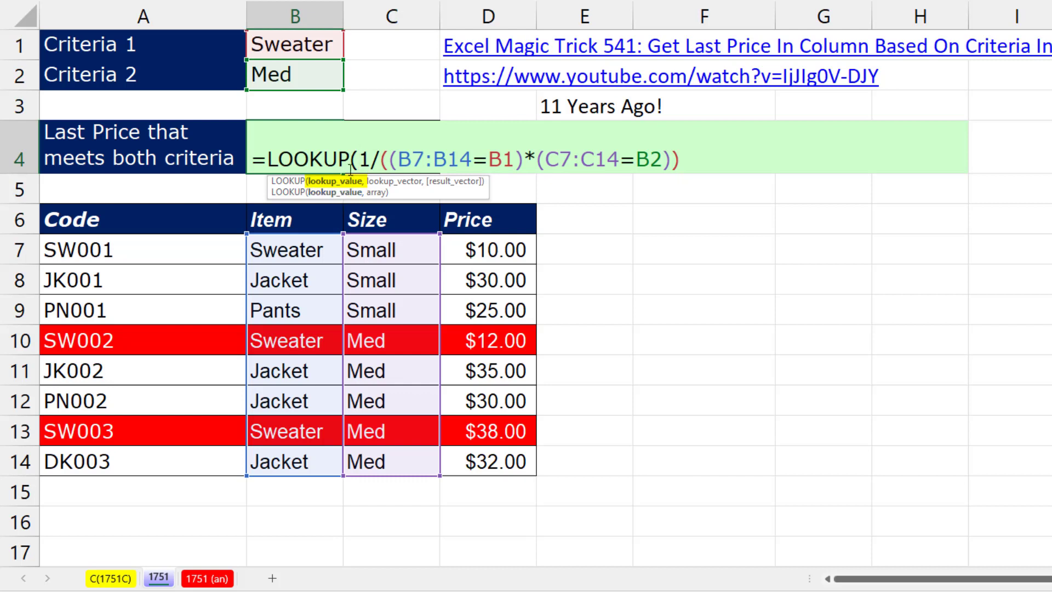
pyautogui.moveTo(781, 165)
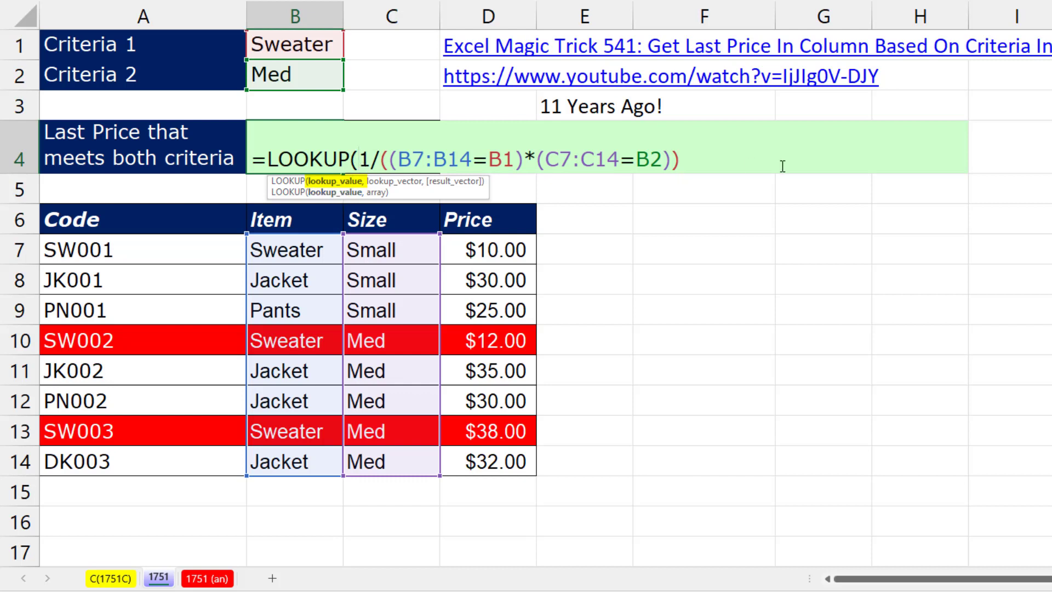
pyautogui.write('2,')
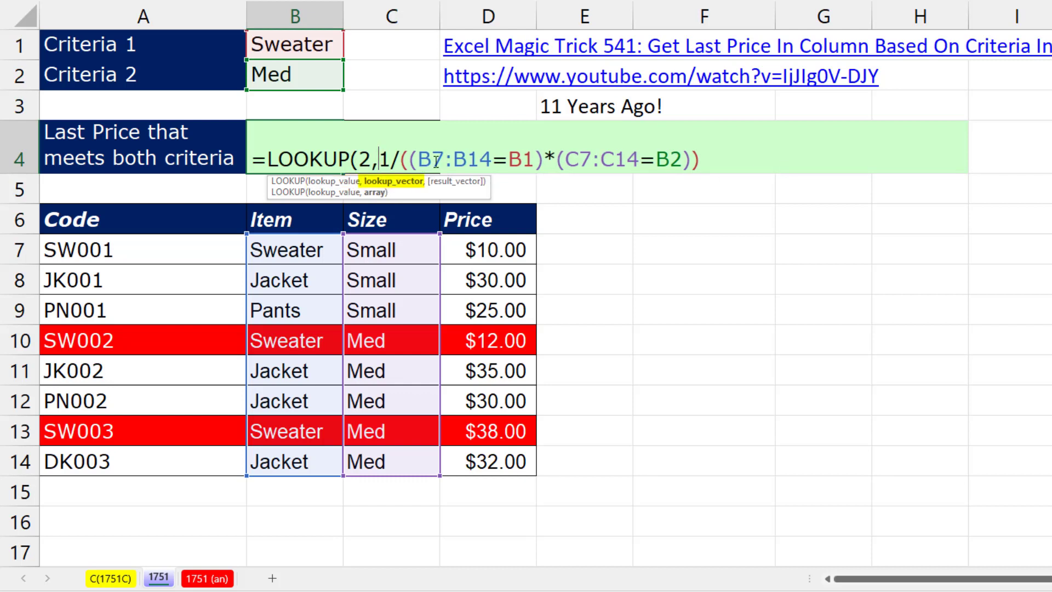
pyautogui.moveTo(715, 161)
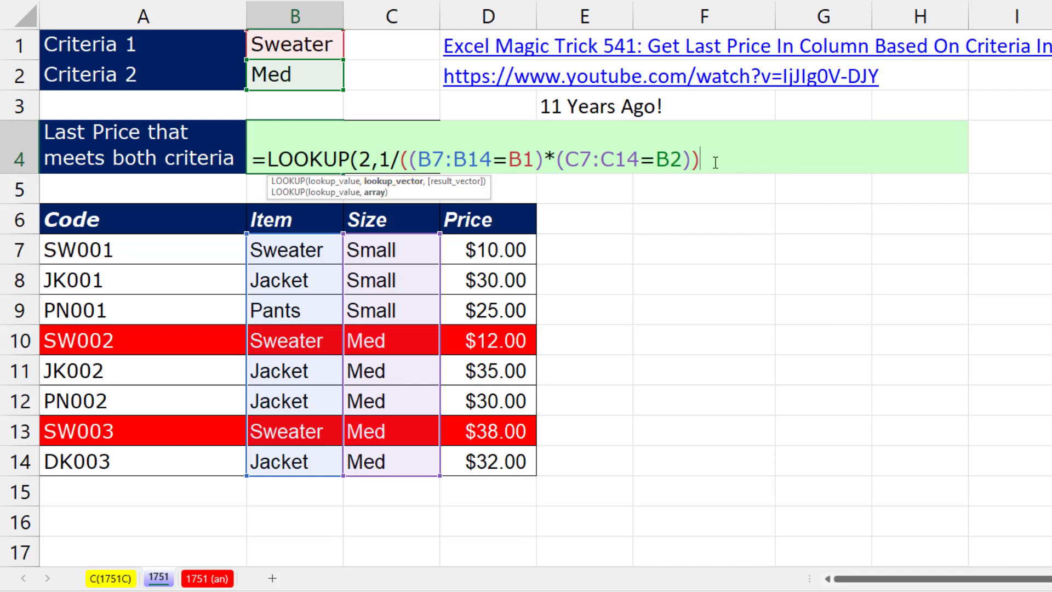
pyautogui.write(',D7:D14')
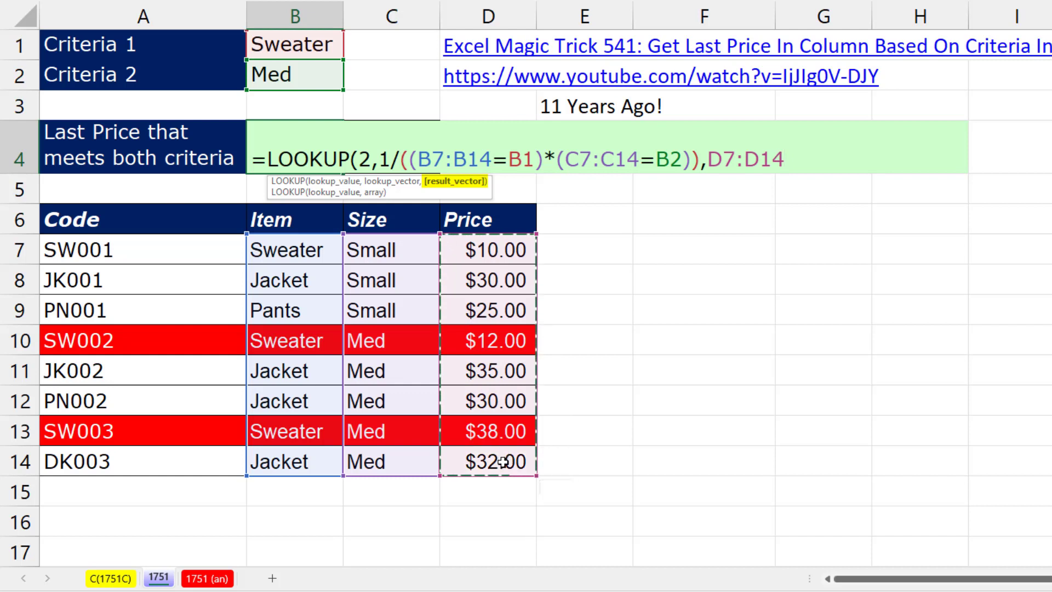
pyautogui.write(')')
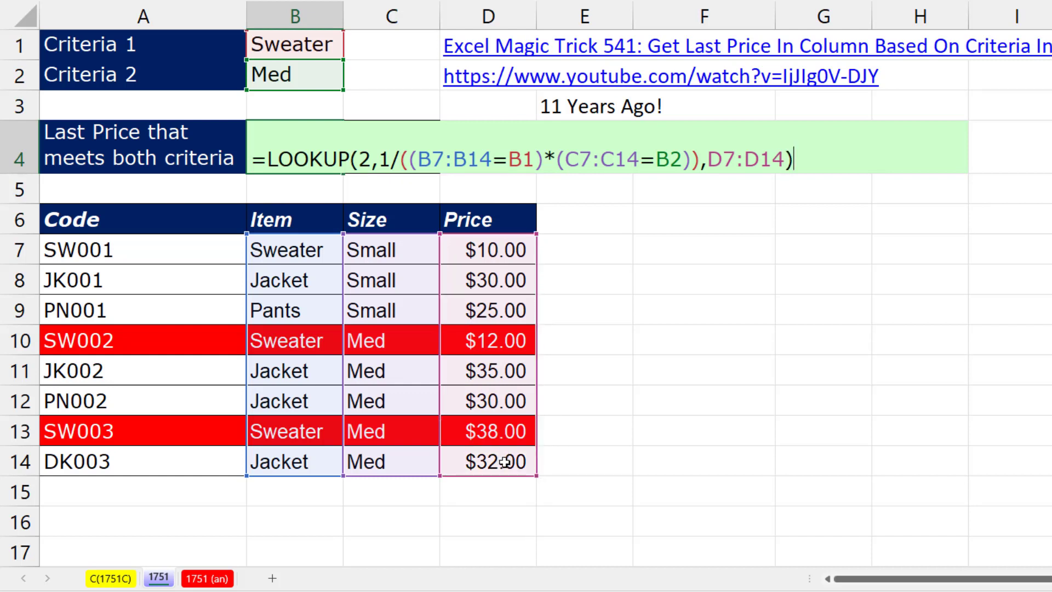
pyautogui.press('Return')
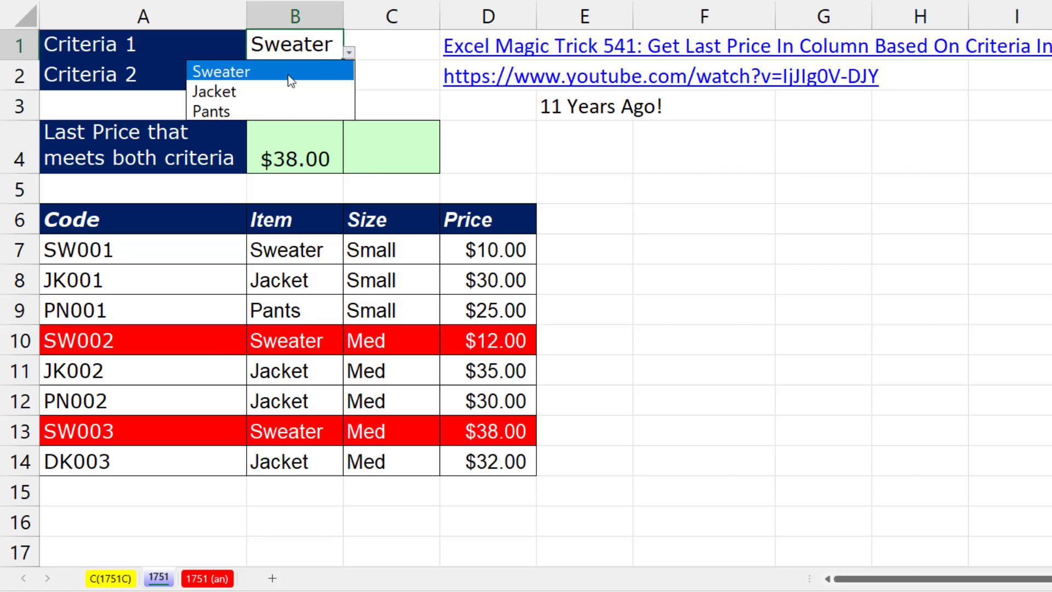
# Step: Switch criterion 1 to Jacket so B4 returns $32.00, and move to C4
pyautogui.click(213, 92)
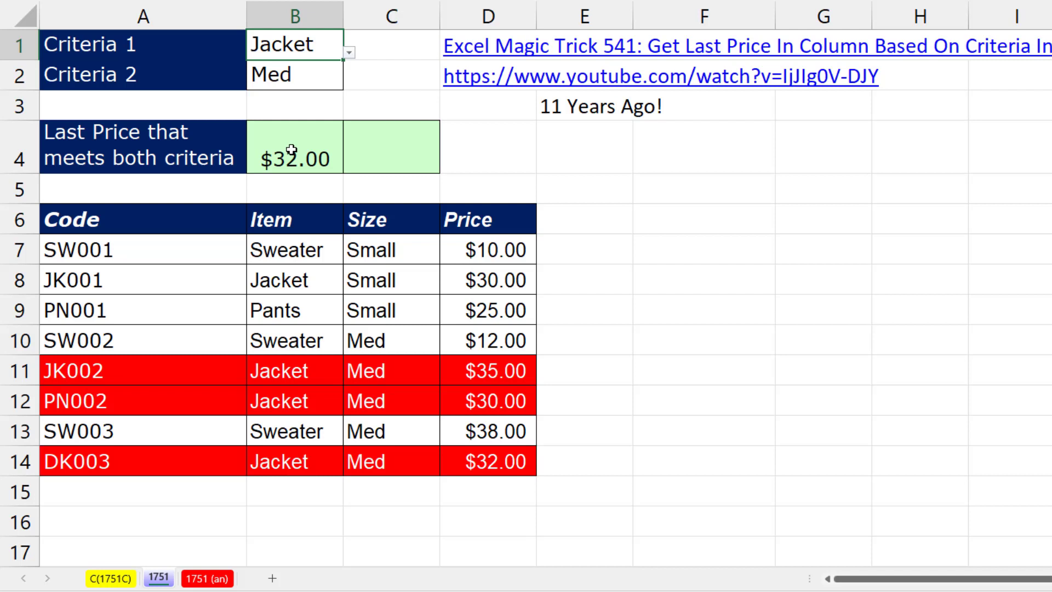
pyautogui.click(392, 146)
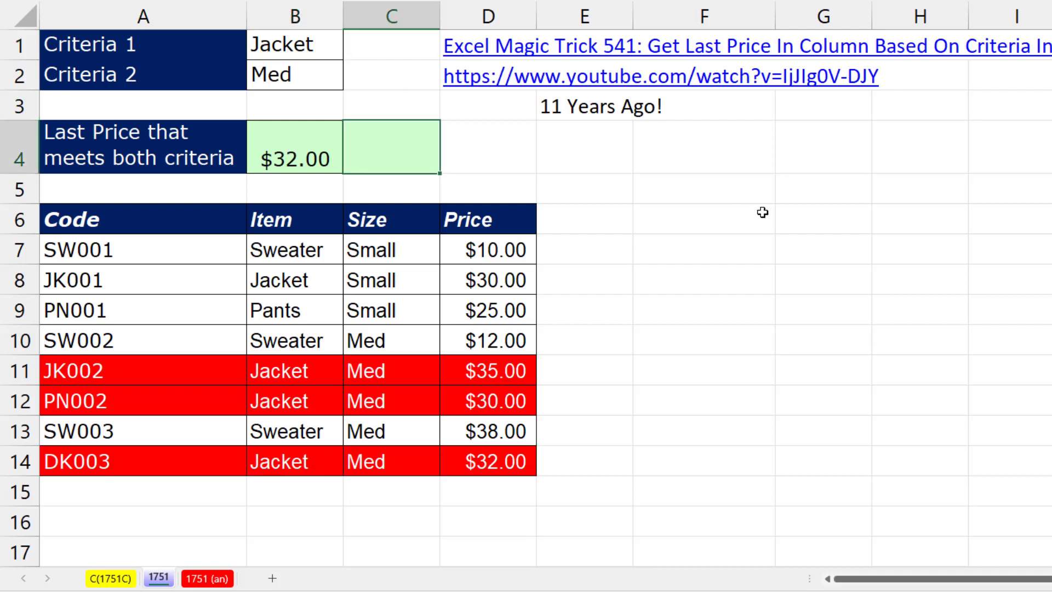
# Step: Build =XLOOKUP(B1&B2,B7:B14&C7:C14,D7:D14,"None",,-1 in C4 for a last-to-first two-criteria match
pyautogui.write('=xl')
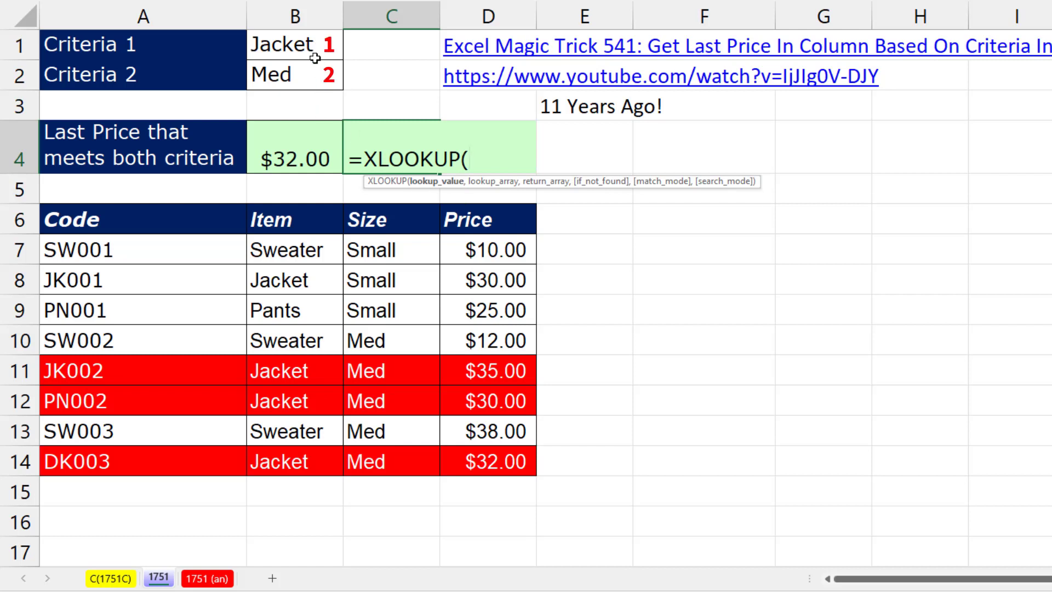
pyautogui.moveTo(411, 195)
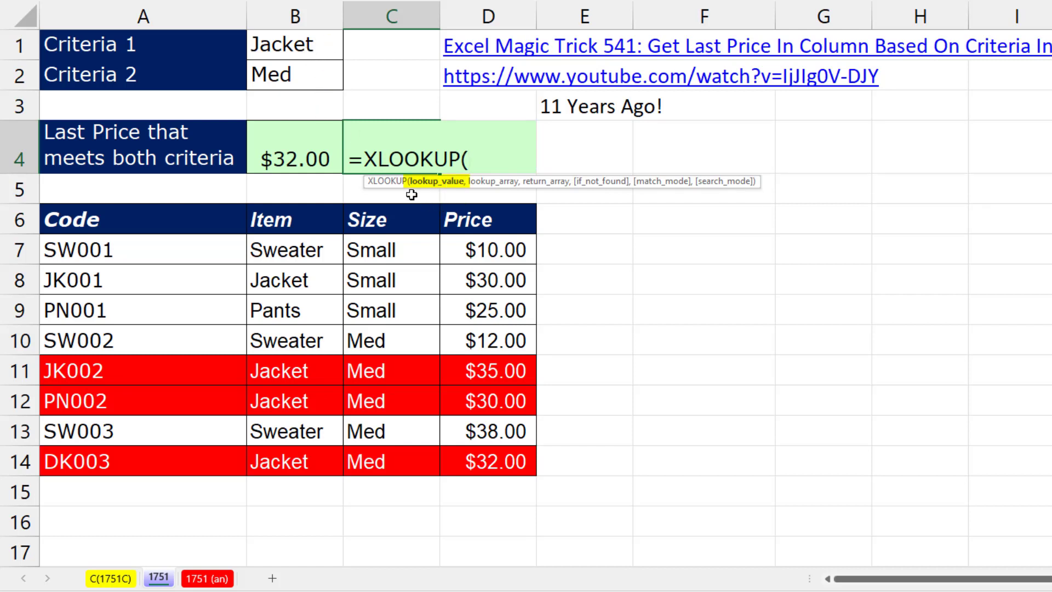
pyautogui.click(293, 44)
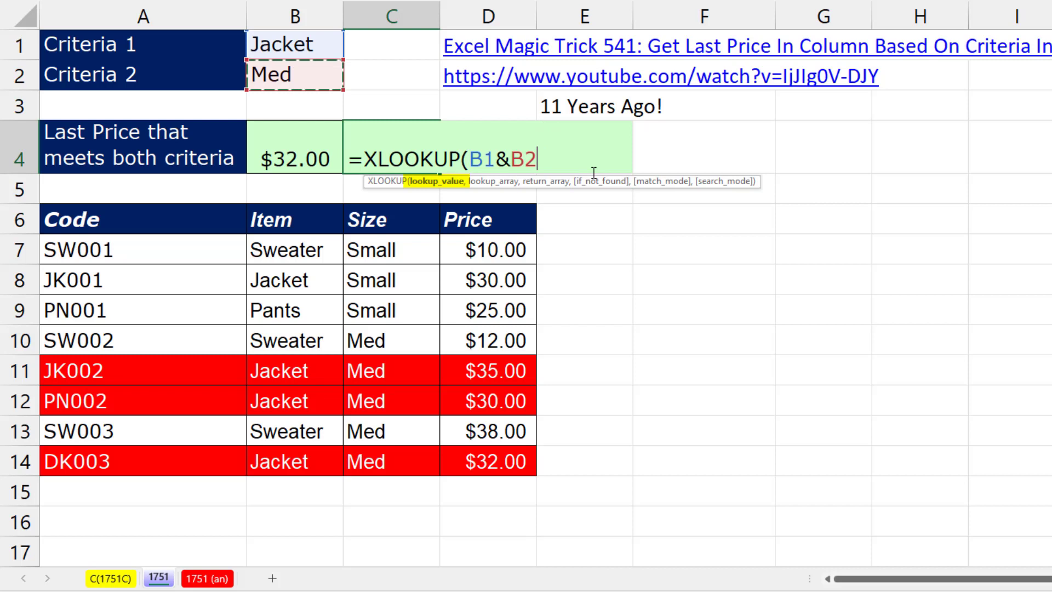
pyautogui.write(',B7:B14&C7:C14')
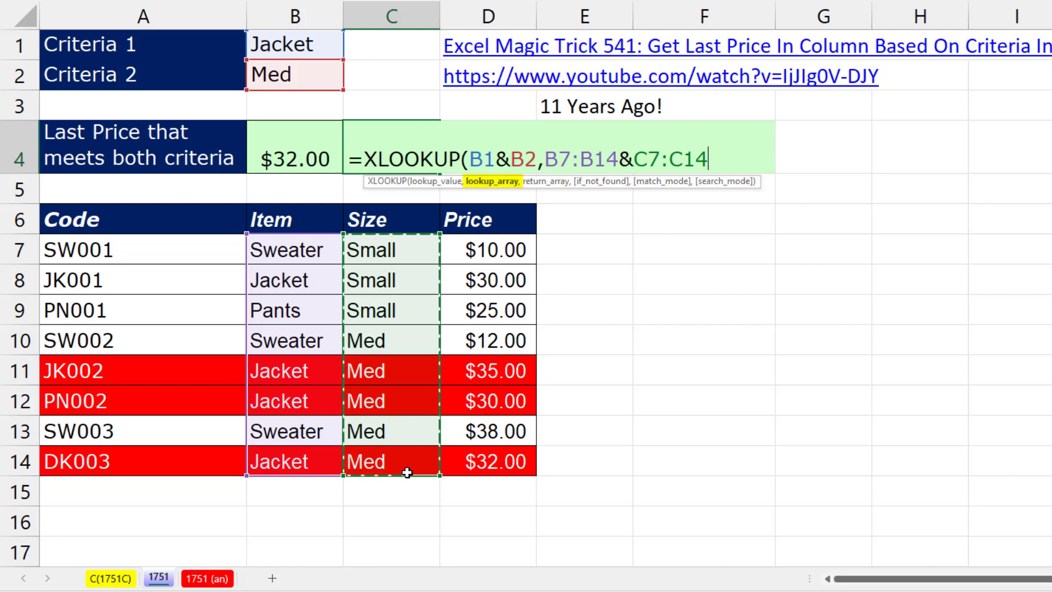
pyautogui.write(',D7:D14,')
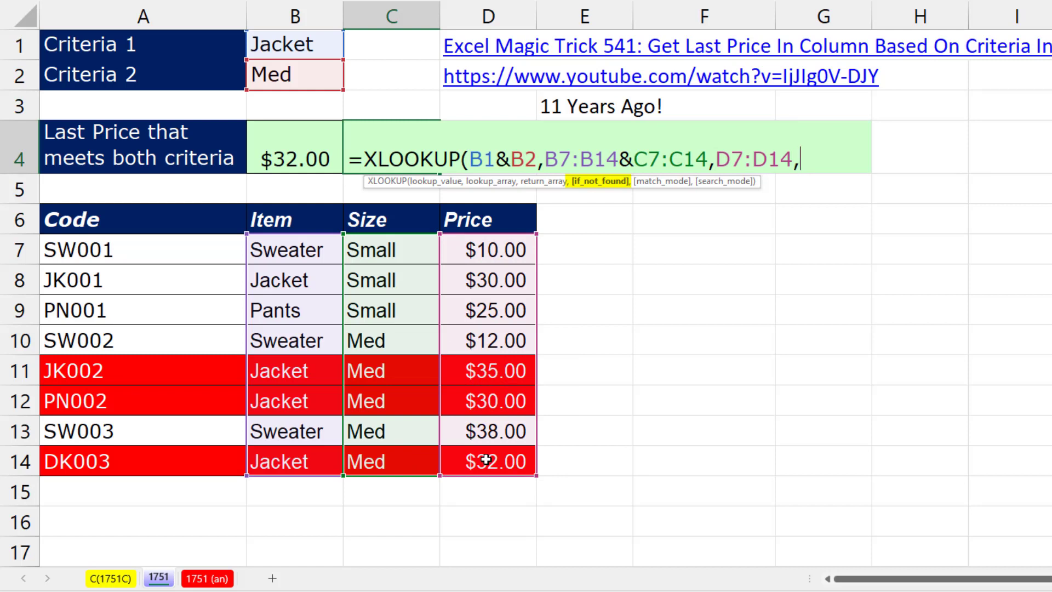
pyautogui.write('"Non')
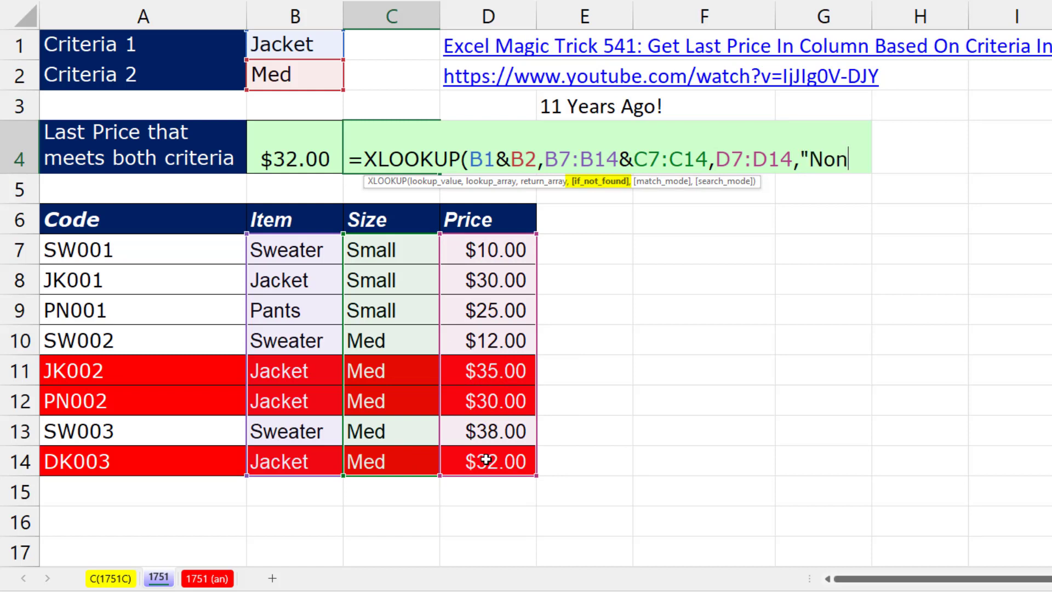
pyautogui.write('e"')
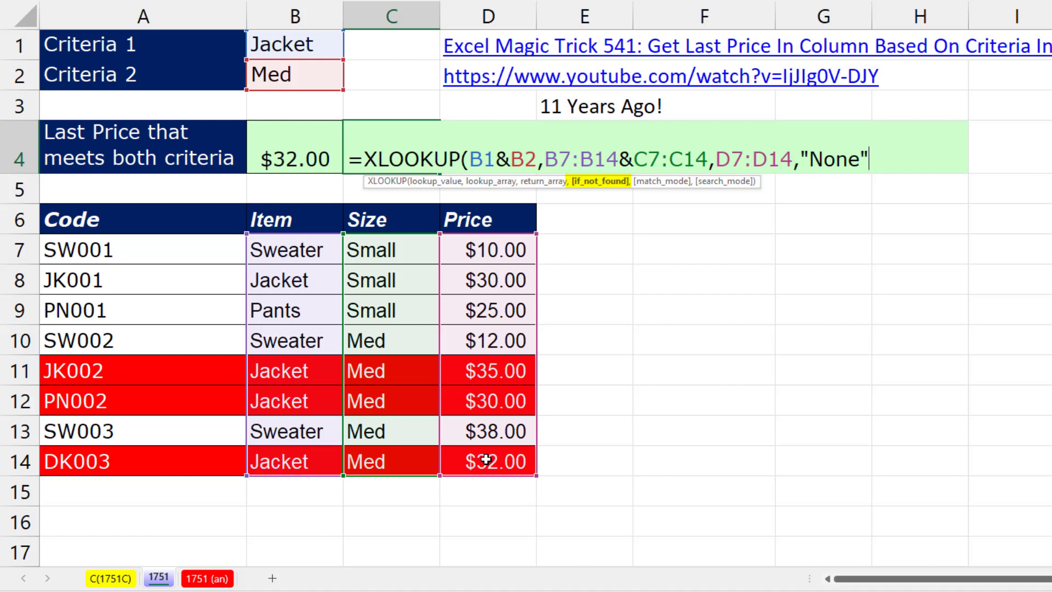
pyautogui.write(',')
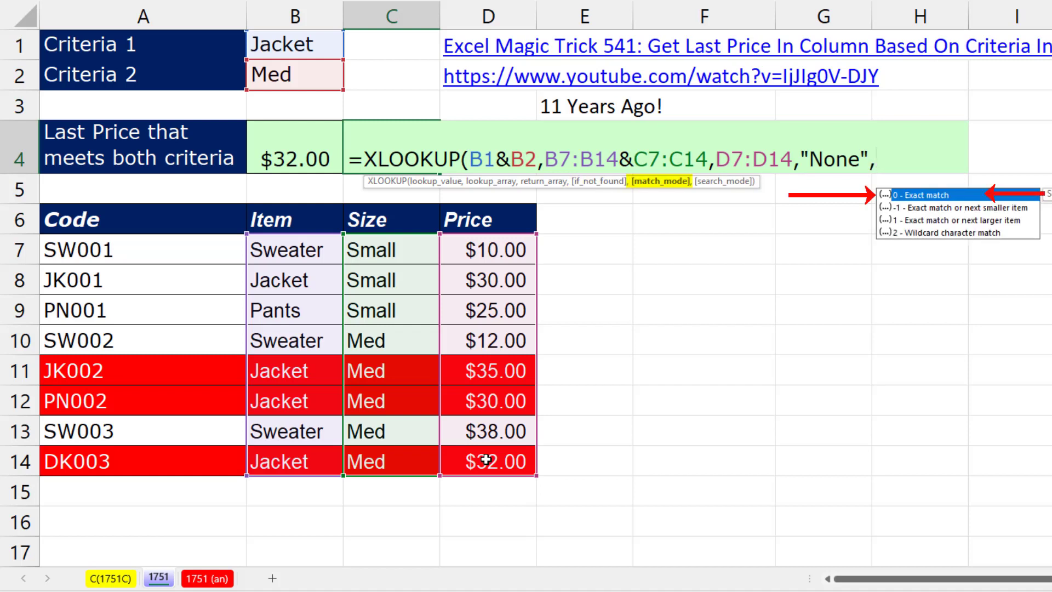
pyautogui.write(',')
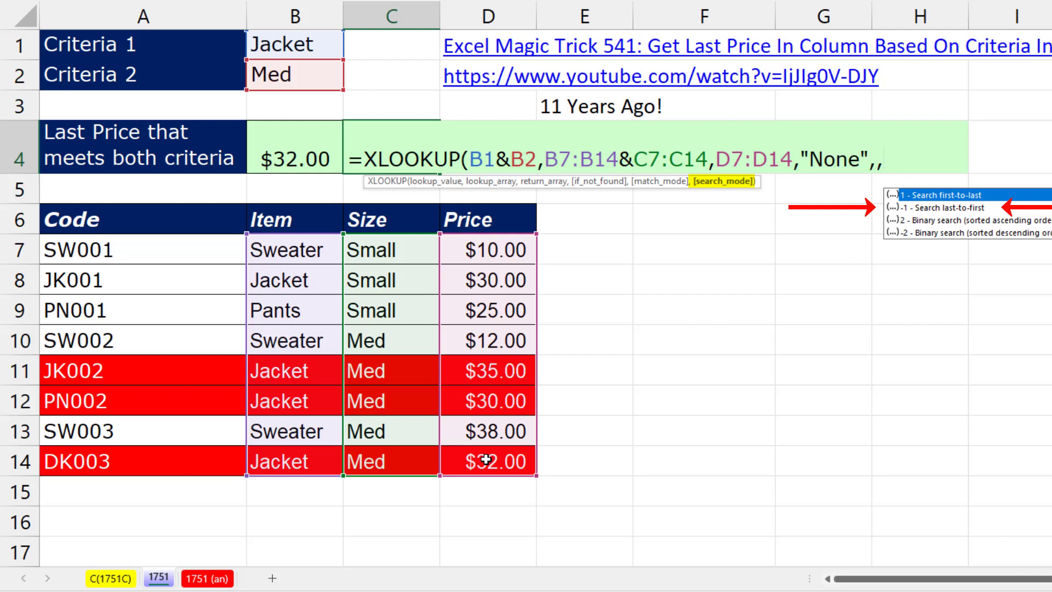
pyautogui.write('-1')
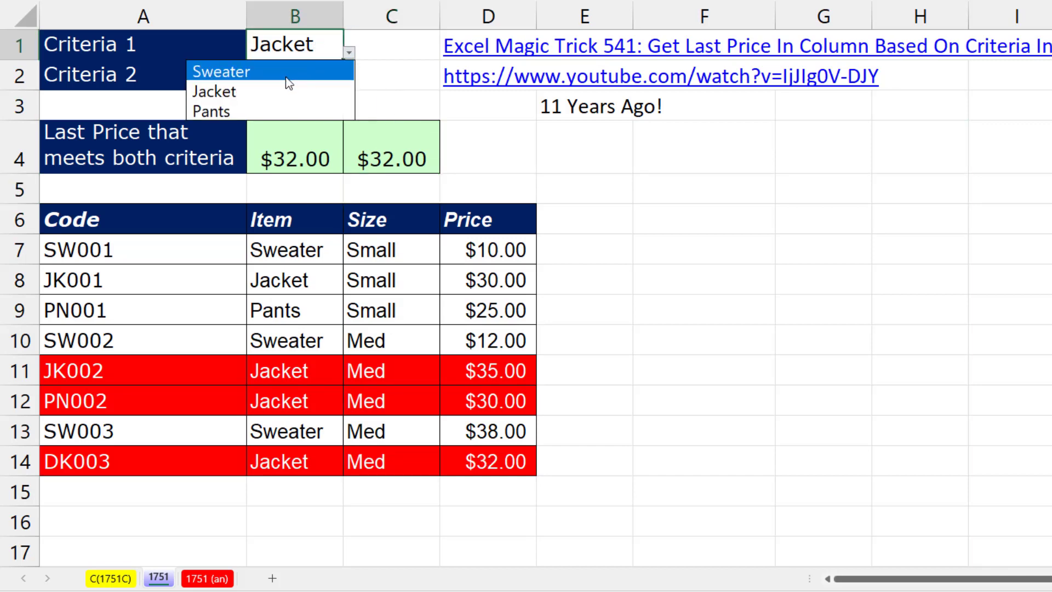
# Step: Set criteria to Sweater then Large: both give $38.00 for Med, then #N/A and None for Large
pyautogui.click(220, 72)
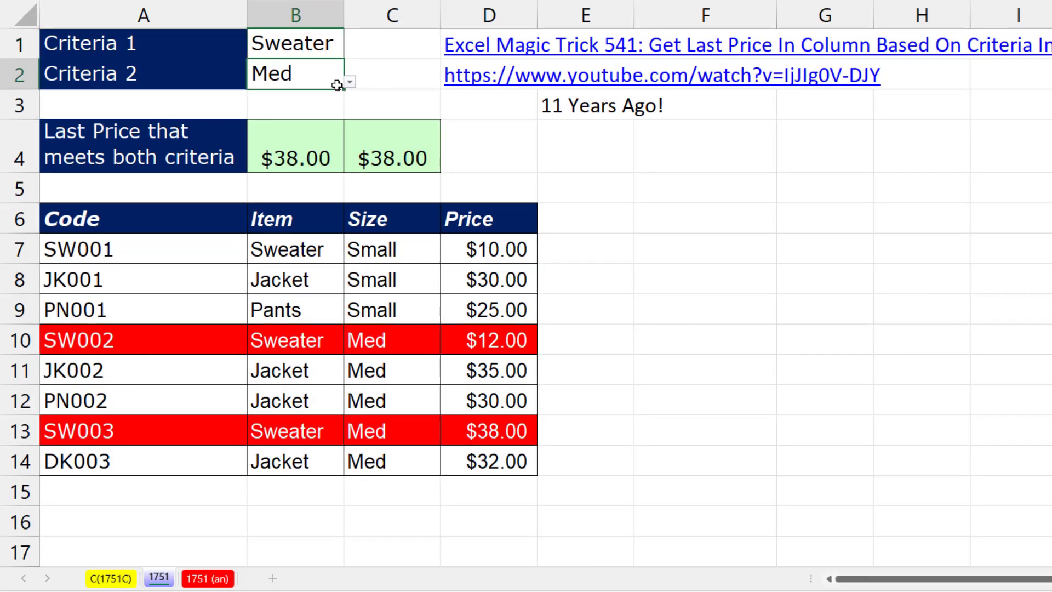
pyautogui.click(349, 81)
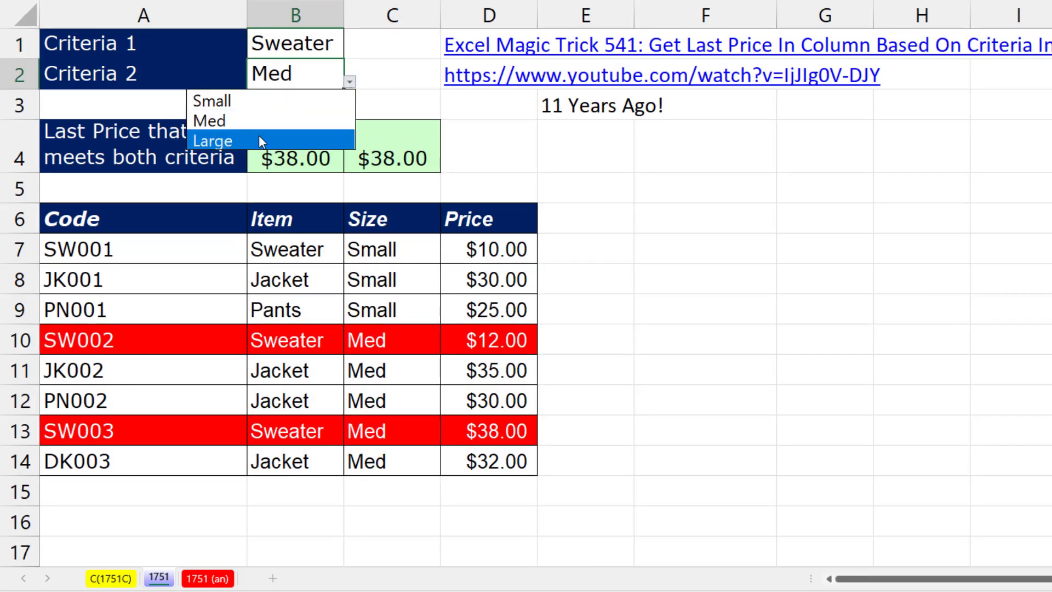
pyautogui.click(213, 140)
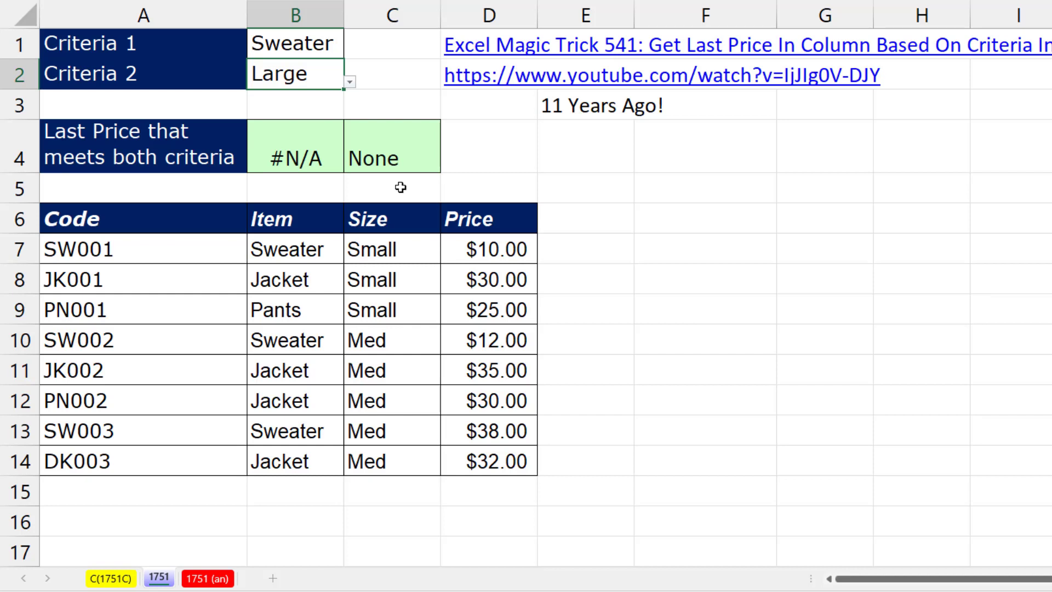
pyautogui.moveTo(460, 188)
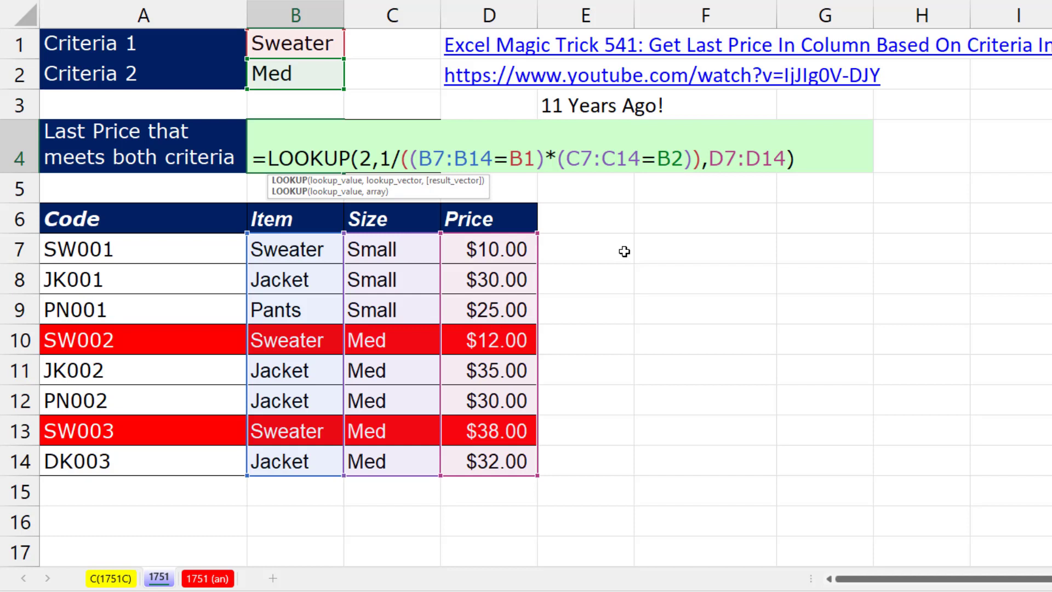
pyautogui.moveTo(874, 207)
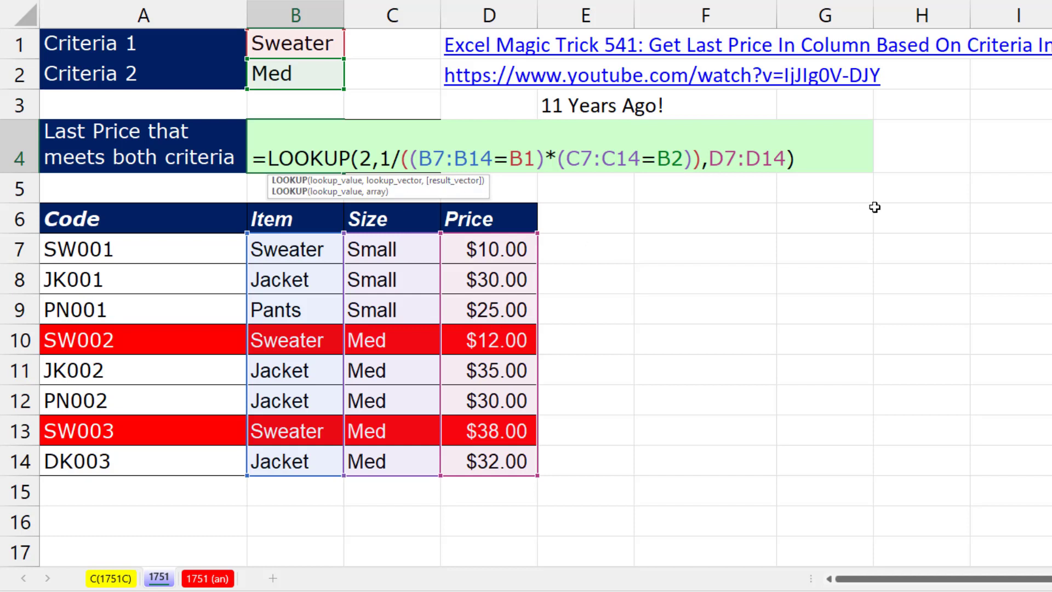